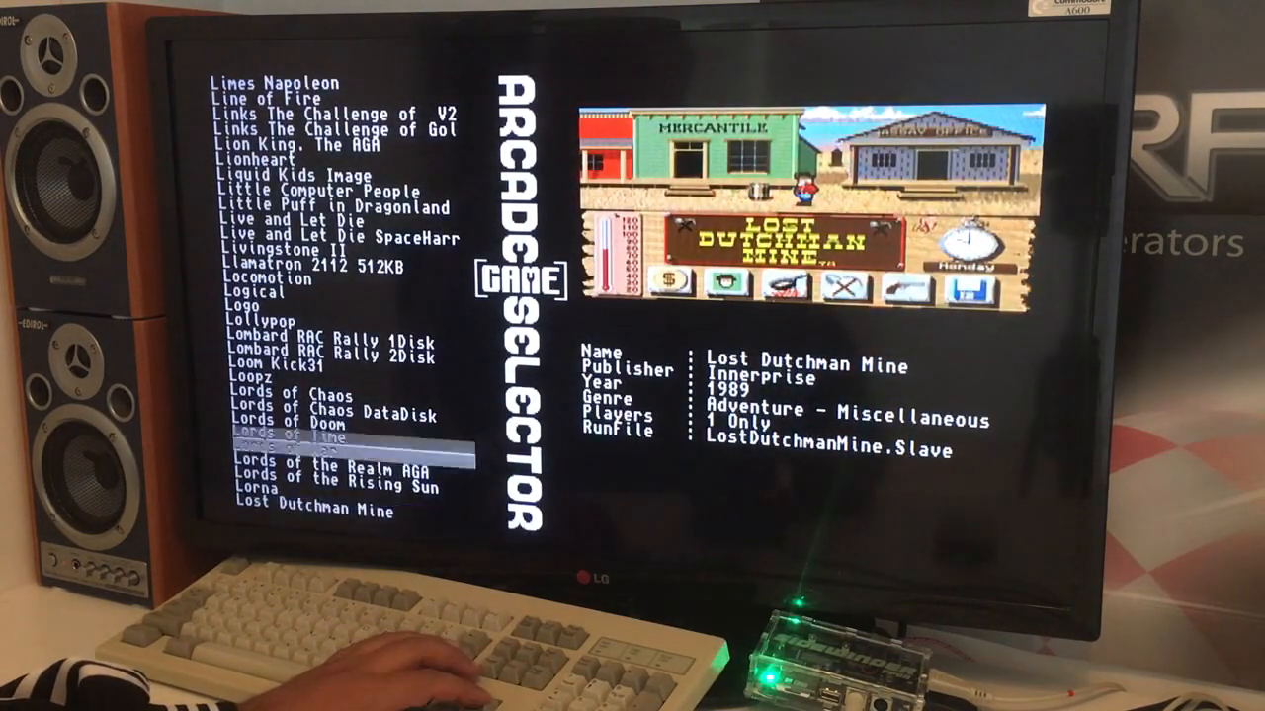
- Move through the L titles to land on Lotus Turbo Challenge 2 and show its details
{"action": "key", "text": "up"}
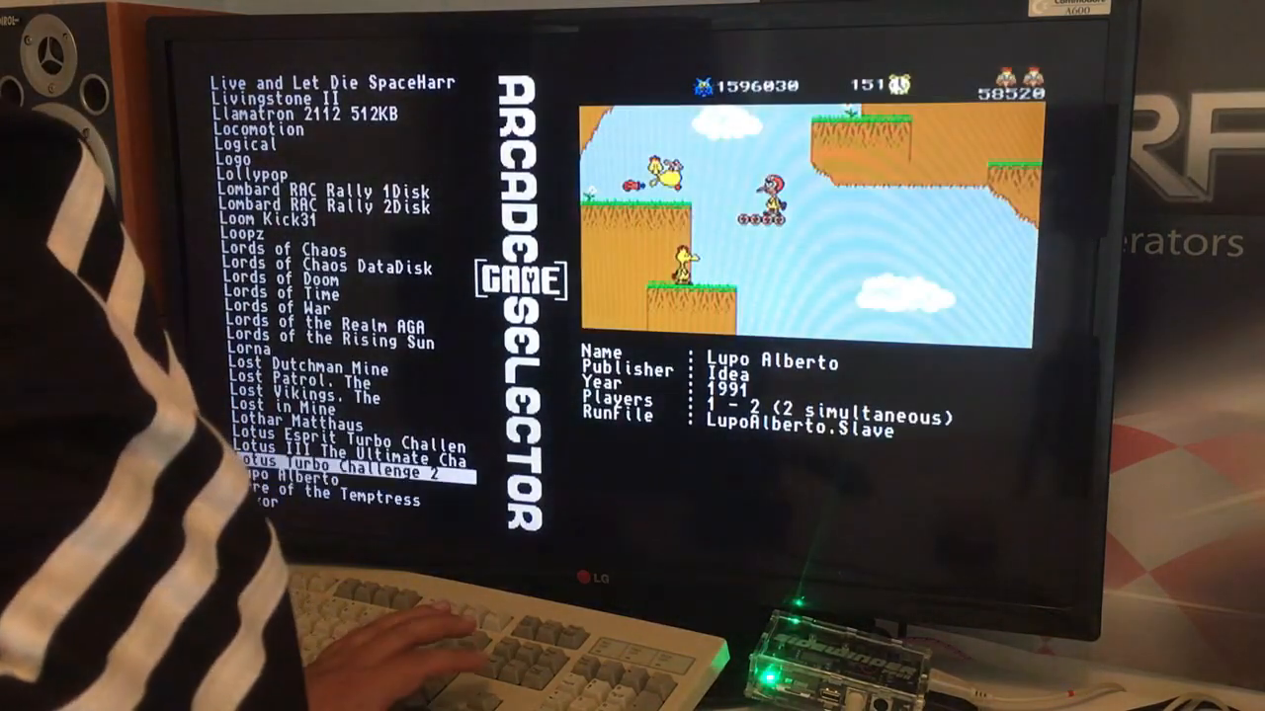
{"action": "key", "text": "up"}
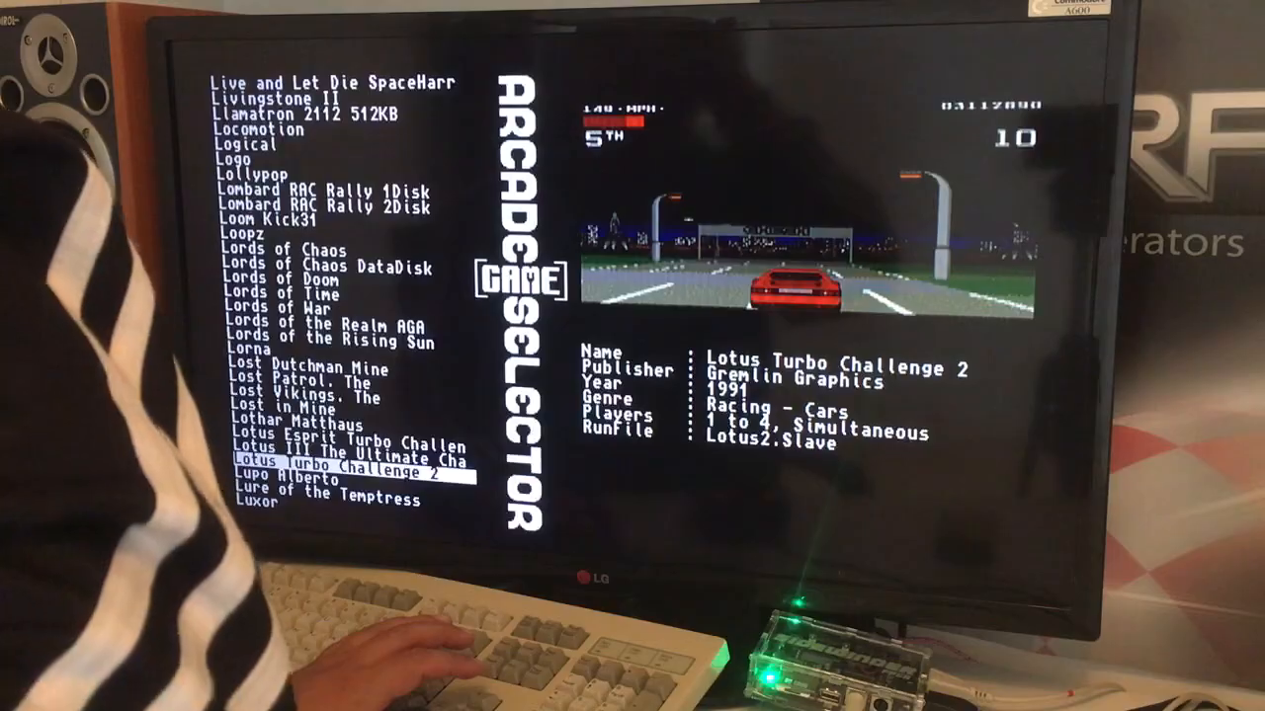